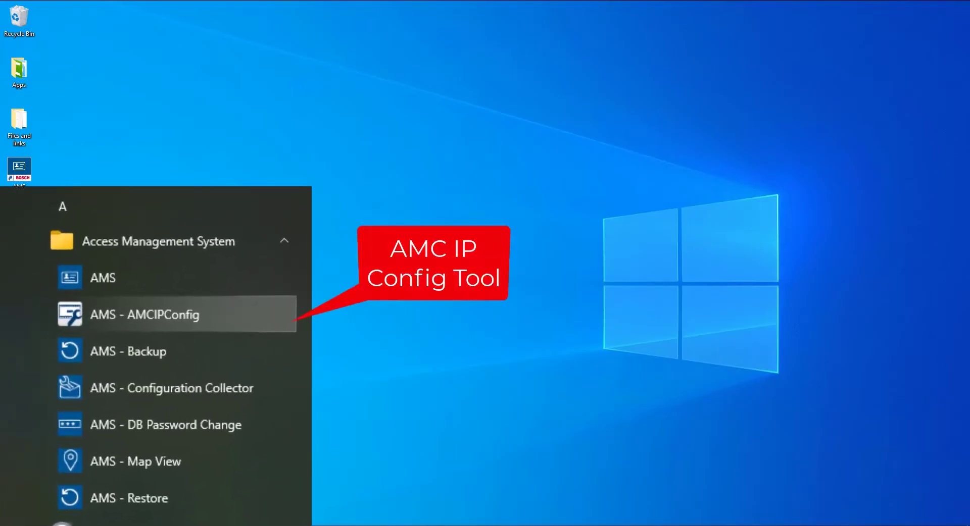
Step: Launch AMCIPConfig, scan the network to find the AMC-RS485 controller at 192.168.2.26, then close it
{"action": "left_click", "coordinate": [145, 315]}
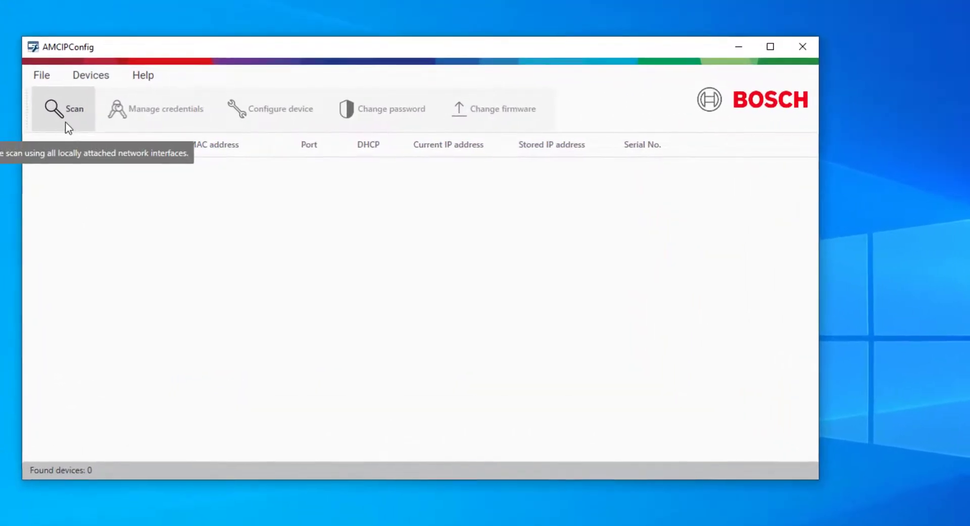
{"action": "left_click", "coordinate": [63, 108]}
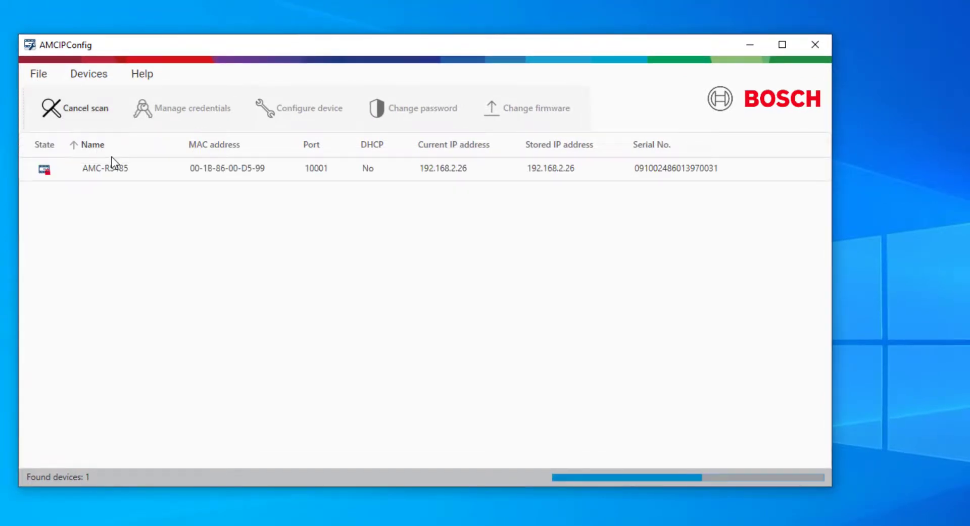
{"action": "left_click", "coordinate": [104, 169]}
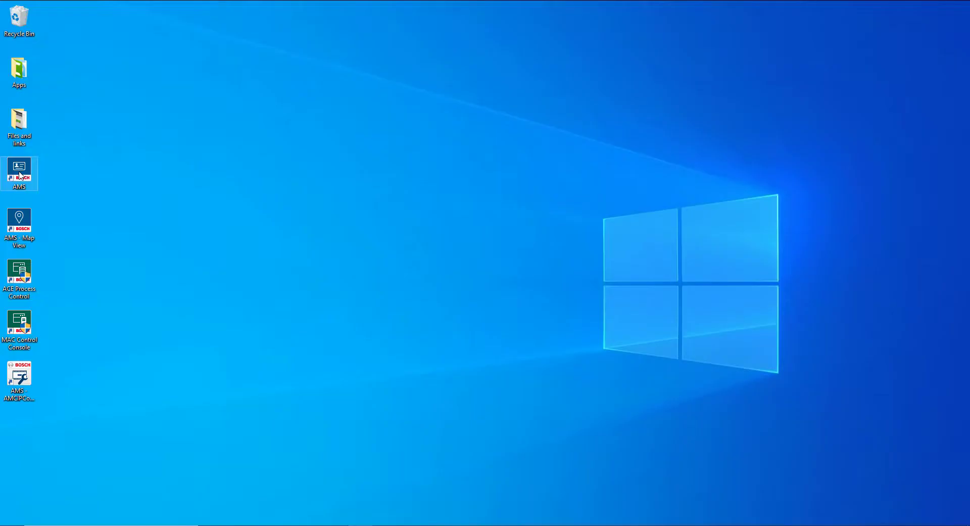
Step: Run AMS as administrator and log in with the Administrator account
{"action": "right_click", "coordinate": [20, 173]}
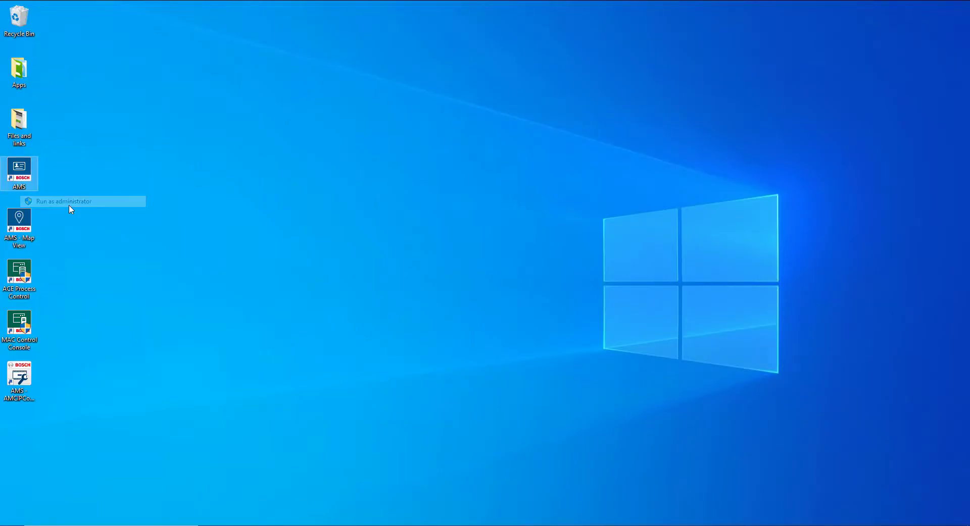
{"action": "left_click", "coordinate": [62, 201]}
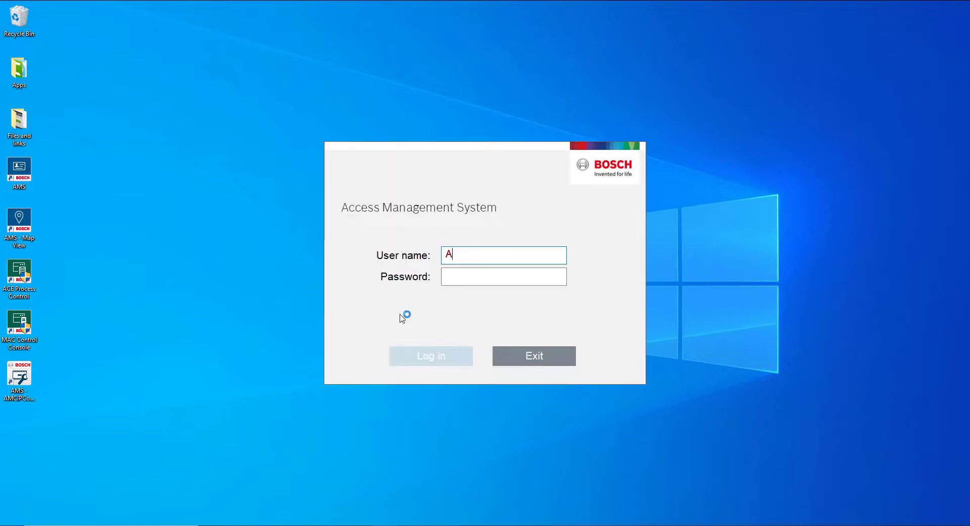
{"action": "type", "text": "dminist"}
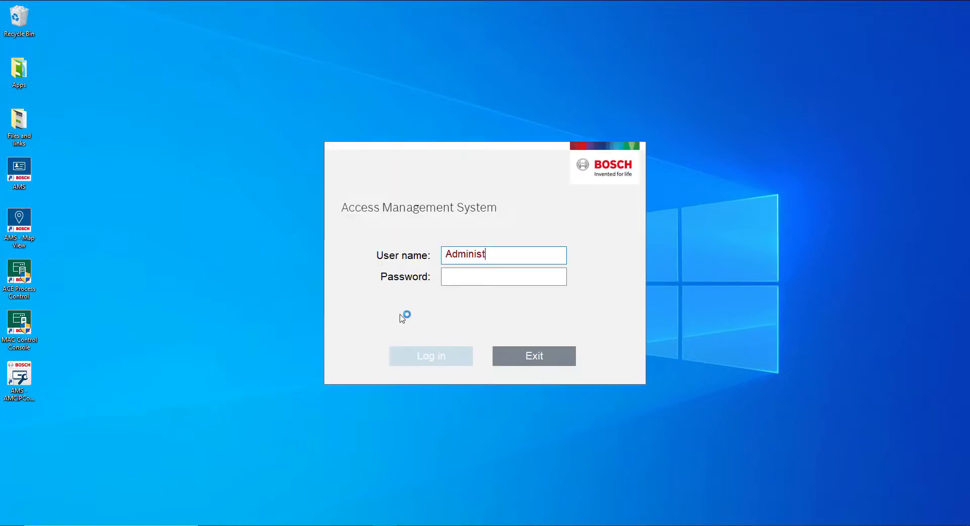
{"action": "type", "text": "rator"}
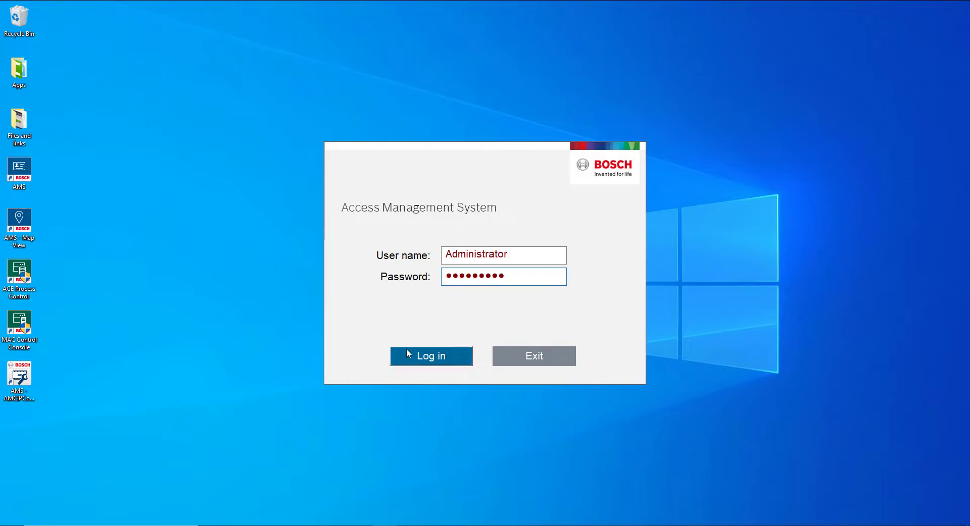
{"action": "left_click", "coordinate": [432, 356]}
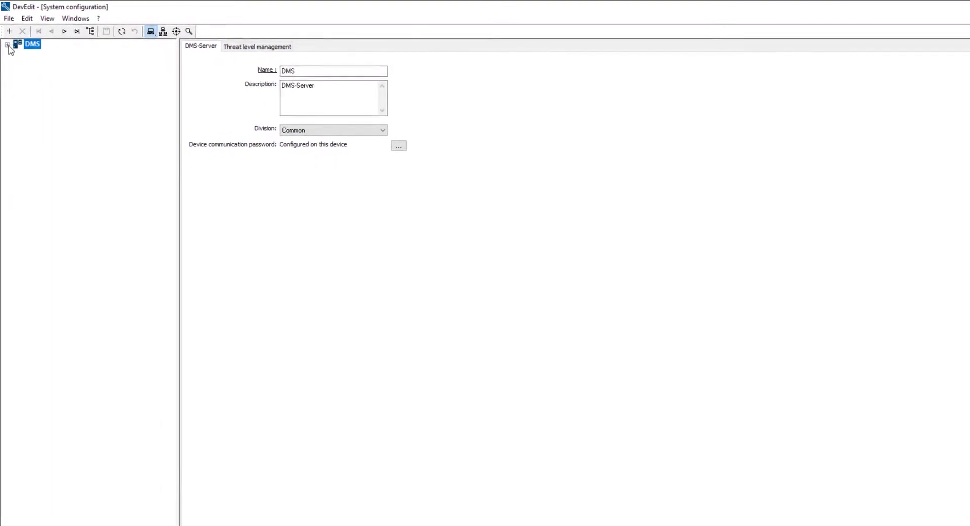
Step: Enter and confirm a device communication password for the MAC's AMCs and acknowledge the warning
{"action": "left_click", "coordinate": [6, 47]}
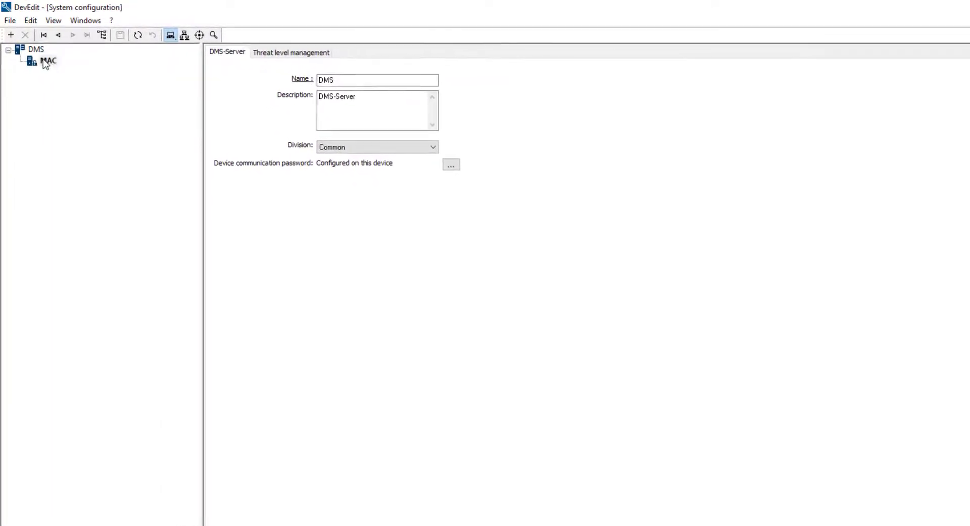
{"action": "right_click", "coordinate": [50, 61]}
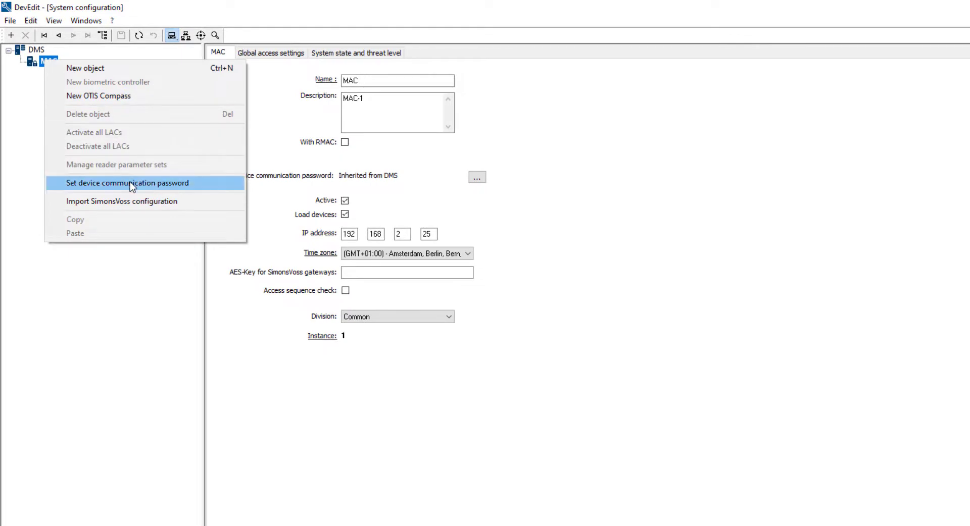
{"action": "left_click", "coordinate": [127, 183]}
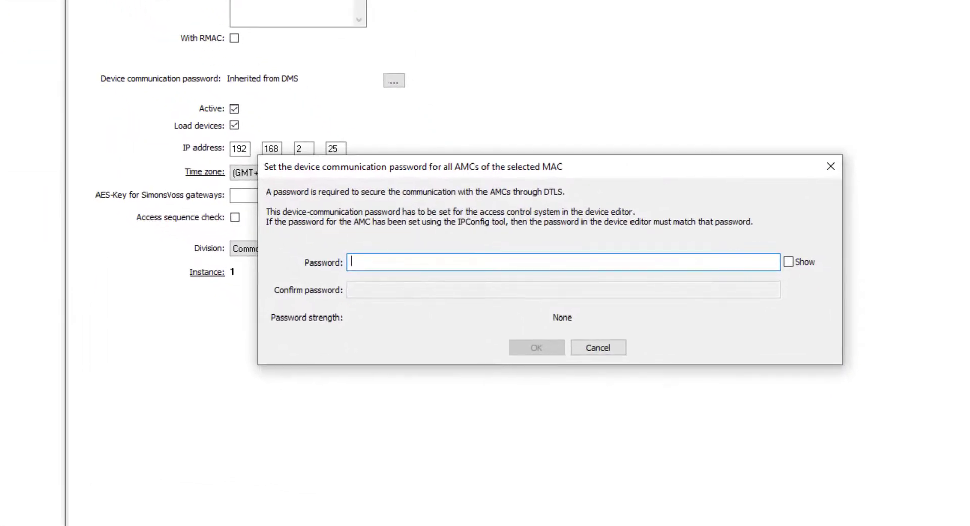
{"action": "type", "text": "****"}
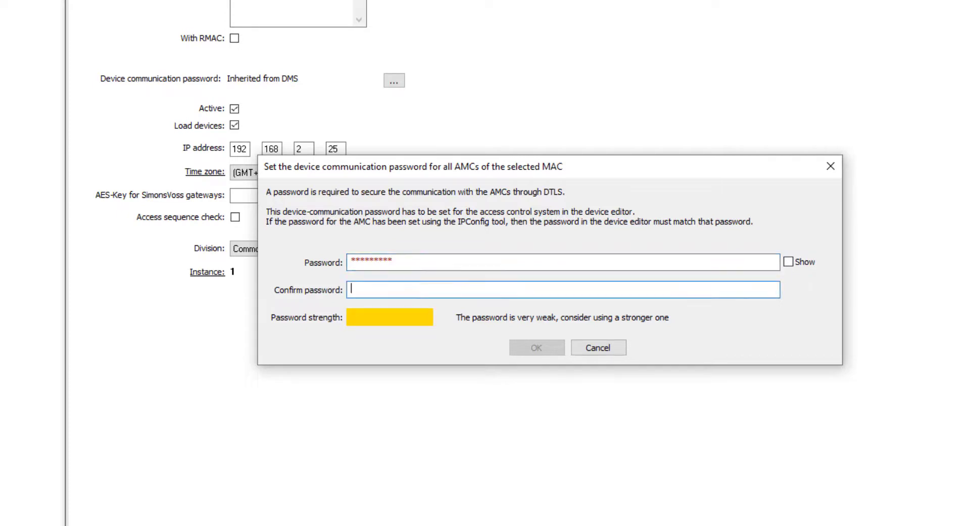
{"action": "type", "text": "****"}
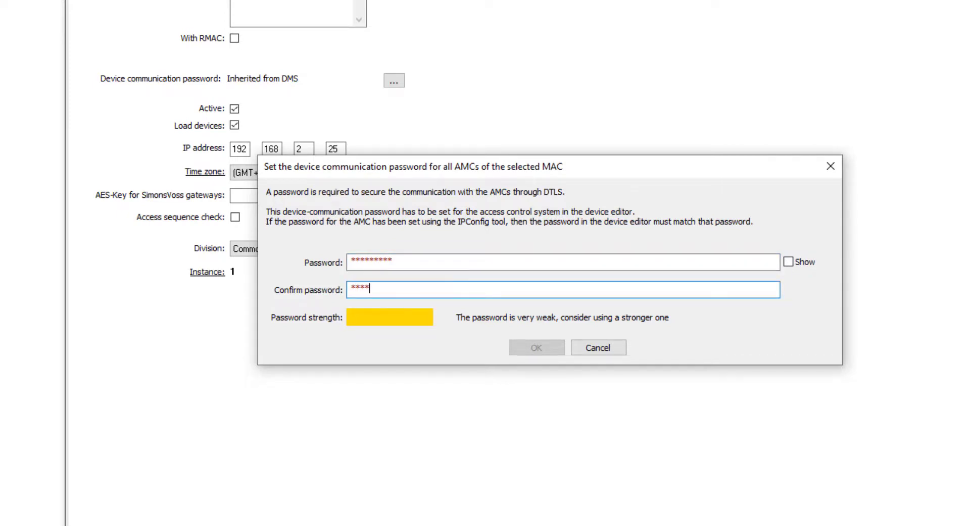
{"action": "type", "text": "****"}
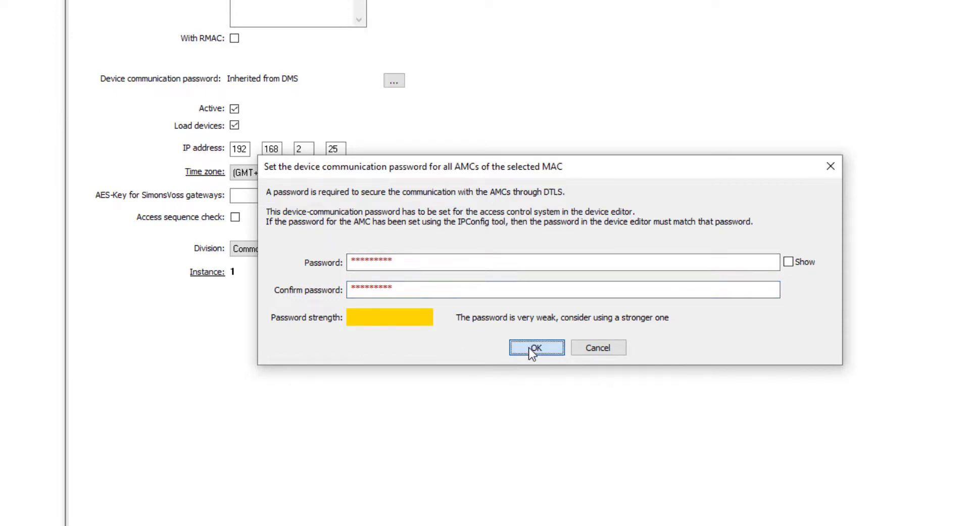
{"action": "left_click", "coordinate": [535, 347]}
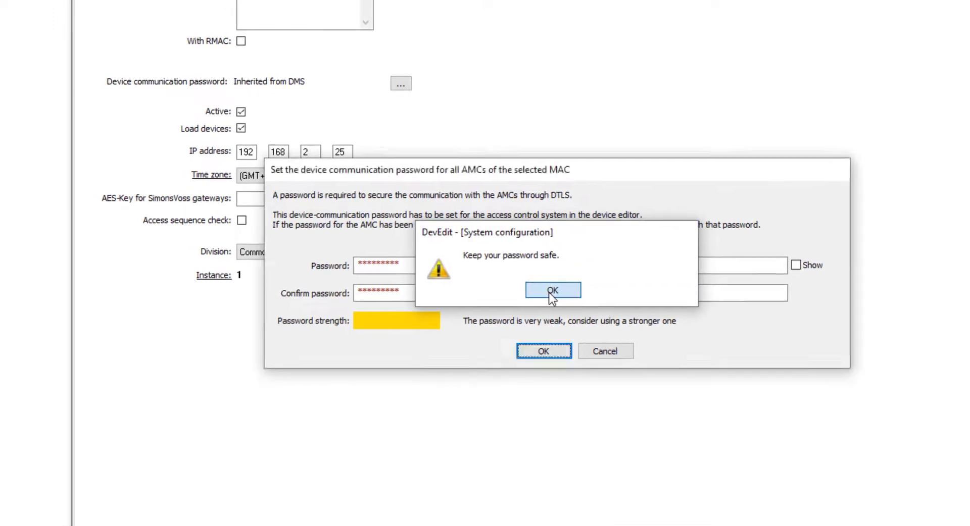
{"action": "left_click", "coordinate": [552, 291]}
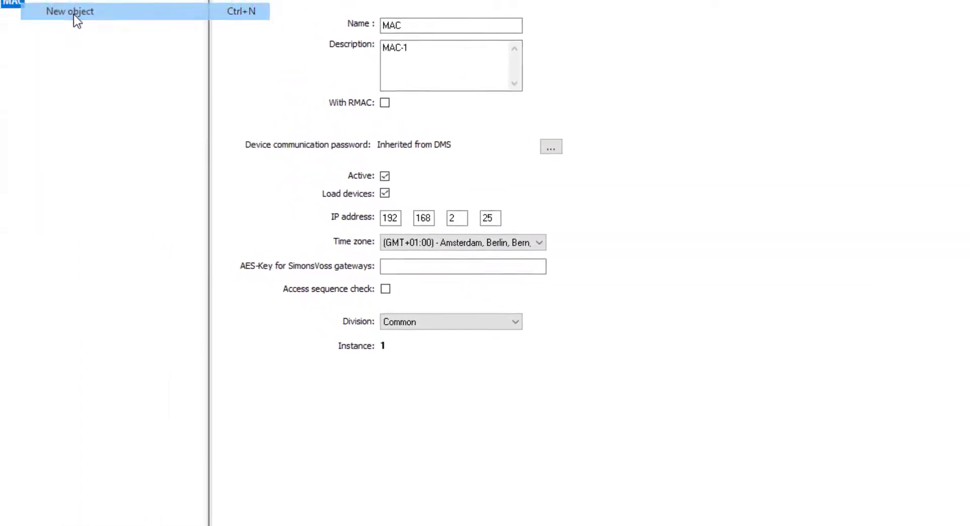
Step: Add an AMC 4-R4 RS 485 controller under MAC at 192.168.2.26 with communication to host enabled, and save
{"action": "left_click", "coordinate": [70, 11]}
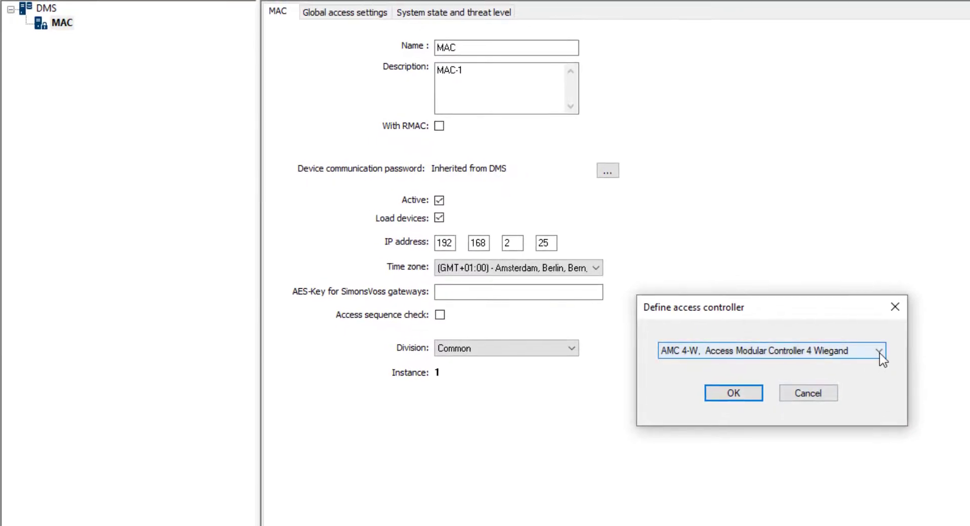
{"action": "left_click", "coordinate": [771, 351]}
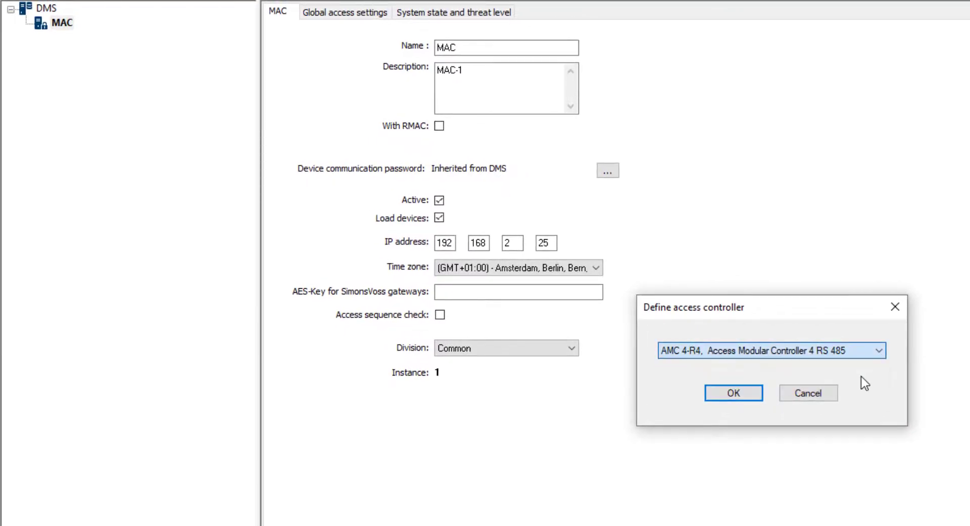
{"action": "left_click", "coordinate": [733, 393]}
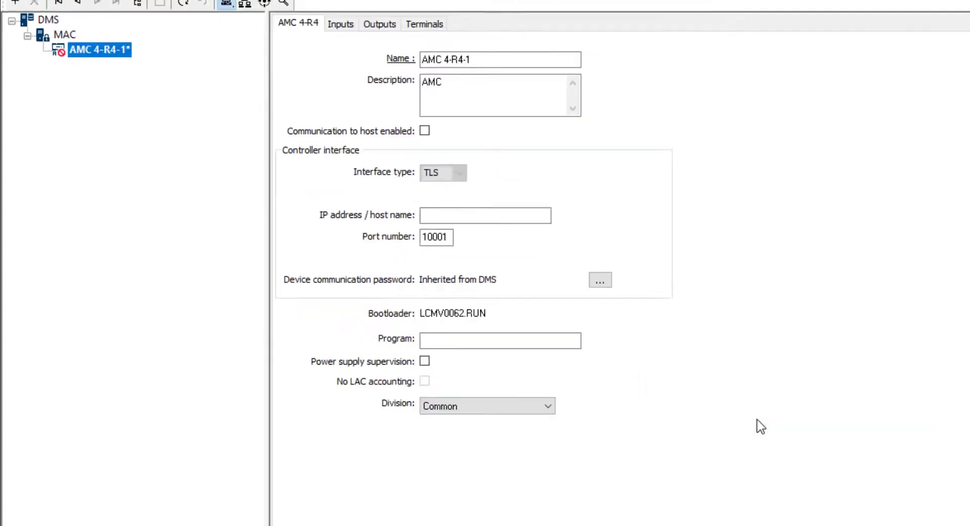
{"action": "type", "text": "192.168.2.26"}
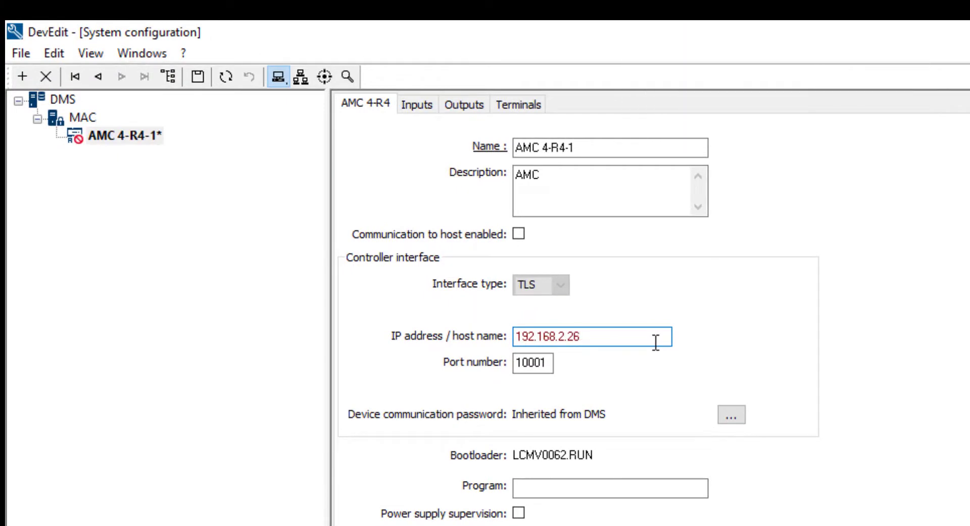
{"action": "left_click", "coordinate": [518, 234]}
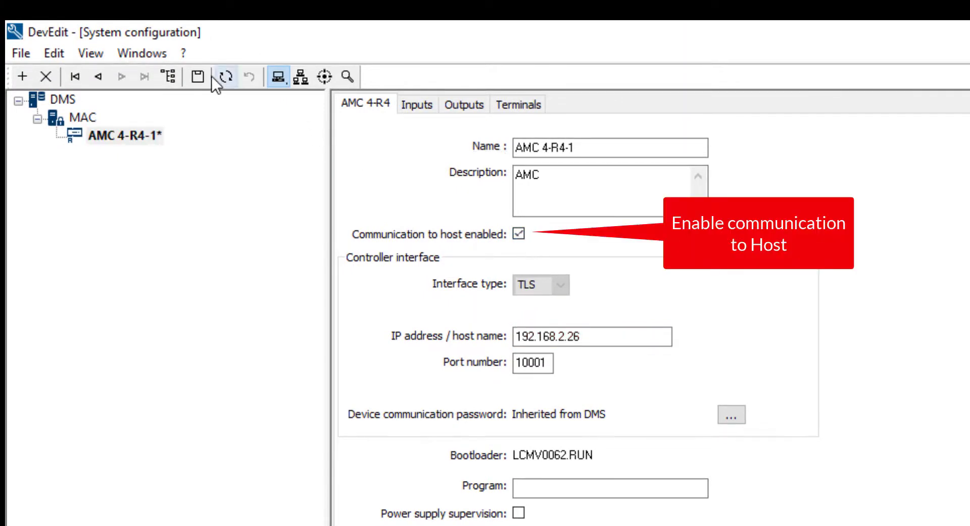
{"action": "left_click", "coordinate": [180, 77]}
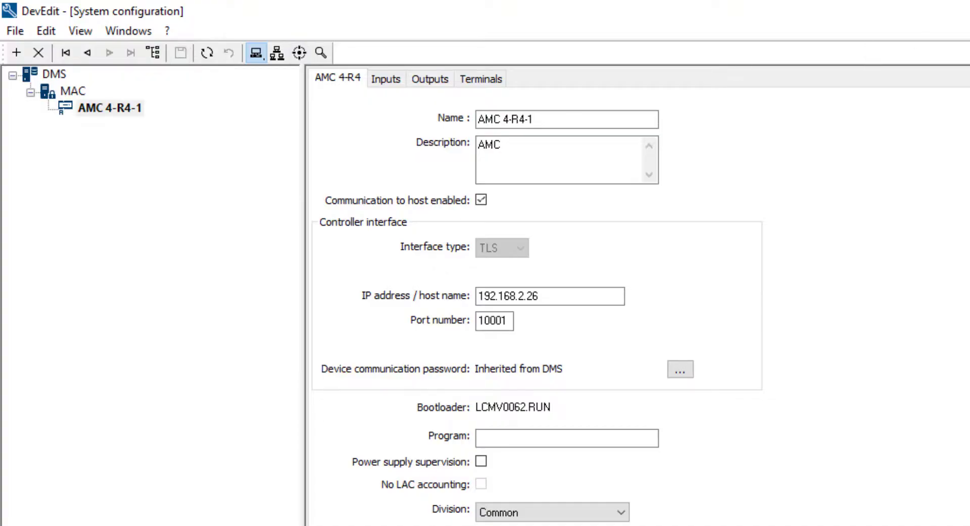
Step: Create a DM 01a entrance under AMC 4-R4-1 with LCTSL K inbound and LCTSL outbound readers
{"action": "right_click", "coordinate": [110, 108]}
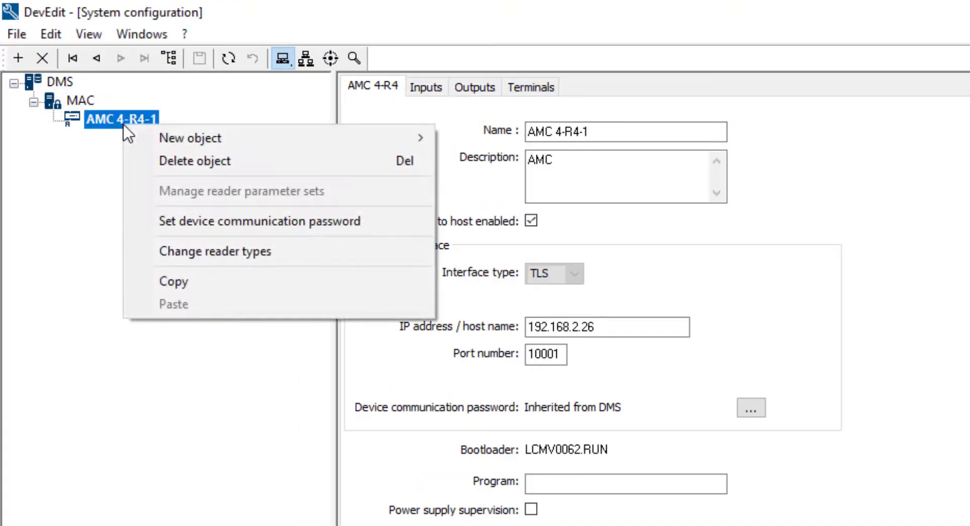
{"action": "mouse_move", "coordinate": [190, 138]}
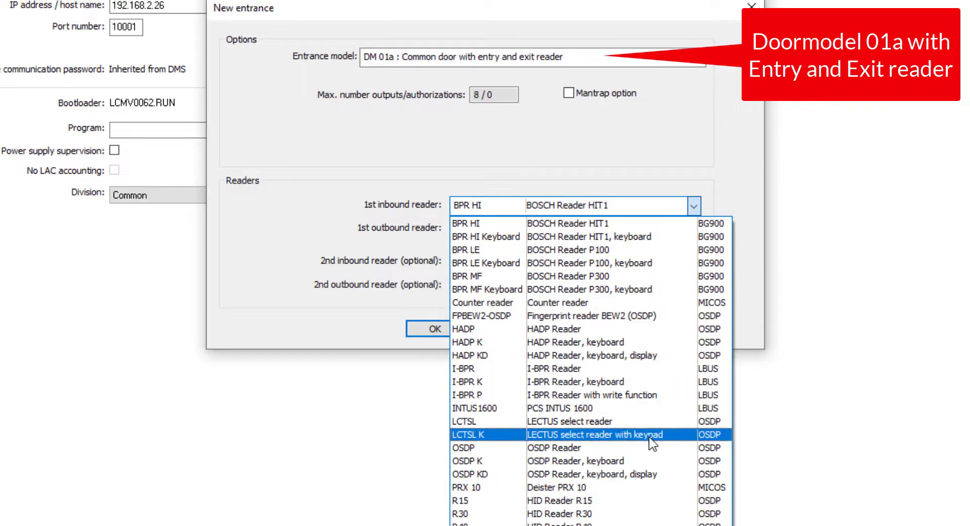
{"action": "left_click", "coordinate": [594, 435]}
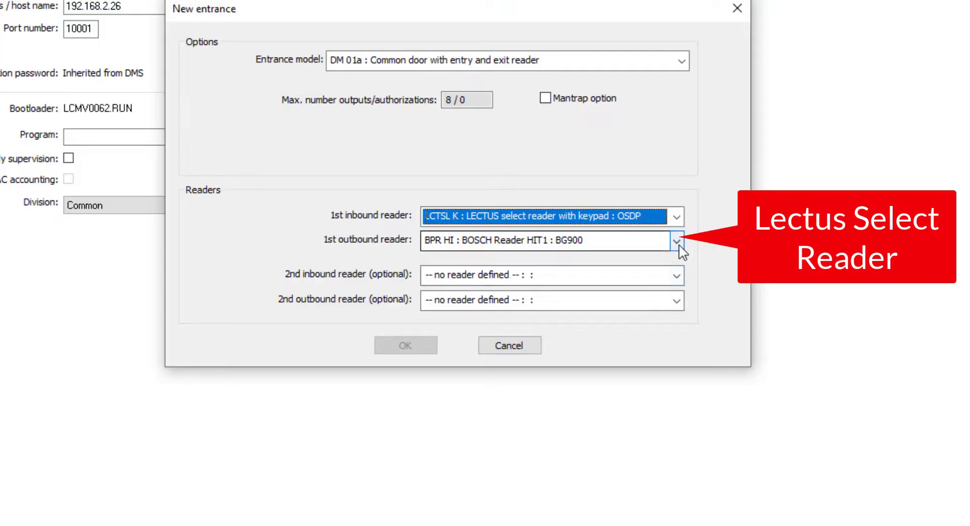
{"action": "left_click", "coordinate": [676, 240]}
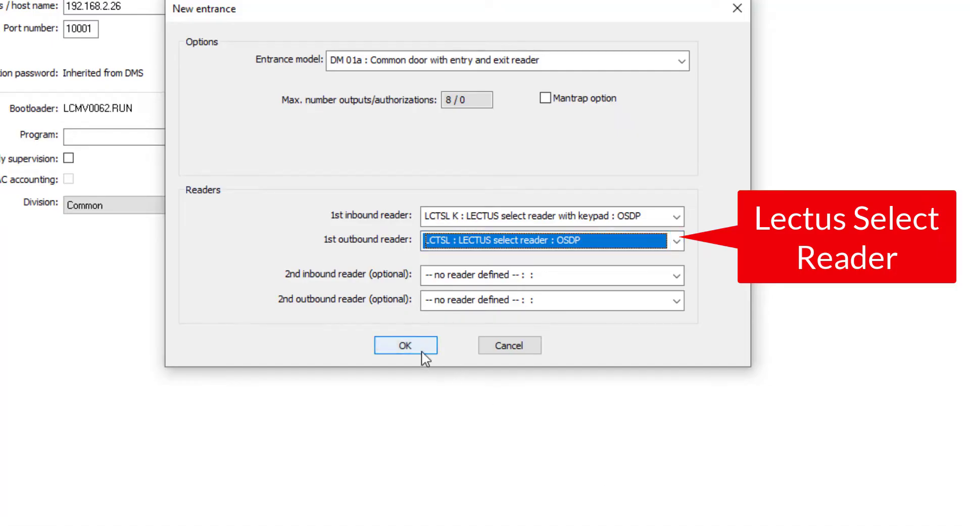
{"action": "left_click", "coordinate": [404, 346]}
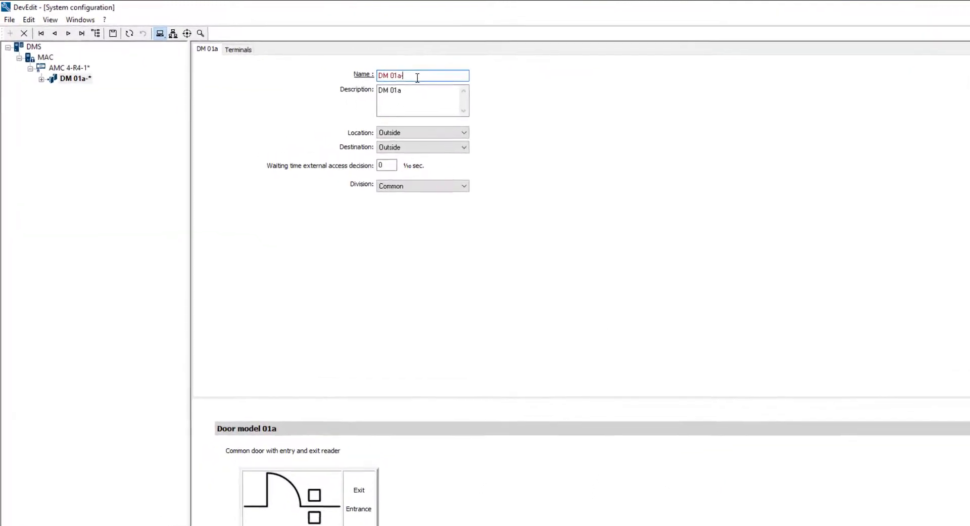
Step: Name the entrance Main Entrance with destination Office Building, then select Door-1
{"action": "type", "text": "M"}
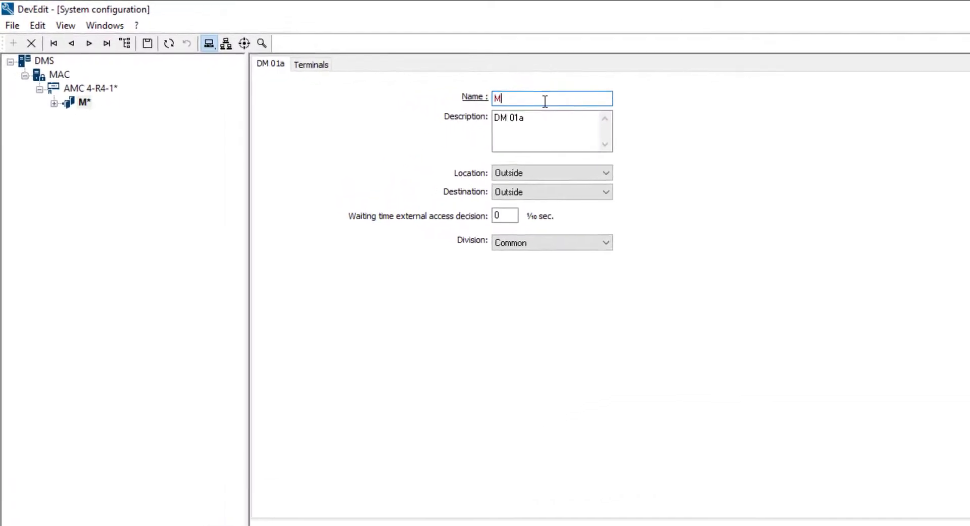
{"action": "type", "text": "ain Entrance"}
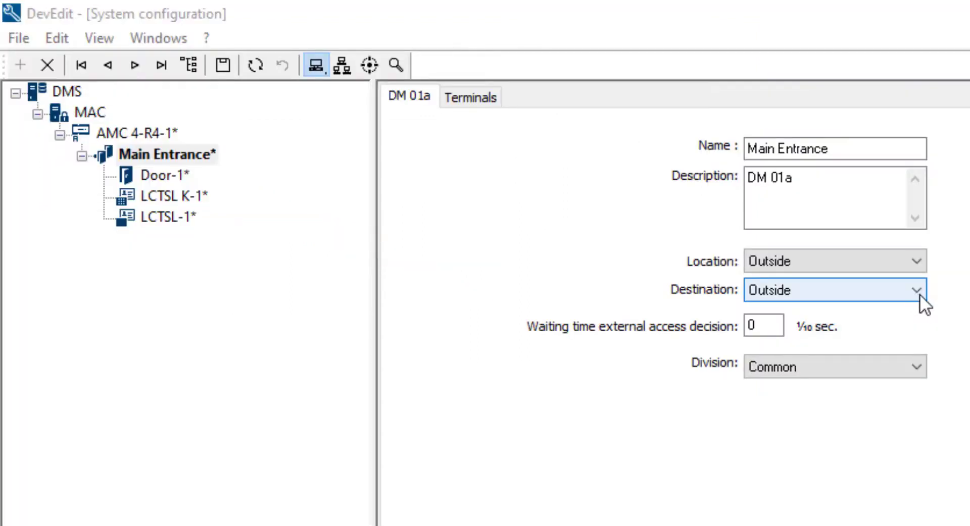
{"action": "left_click", "coordinate": [917, 290]}
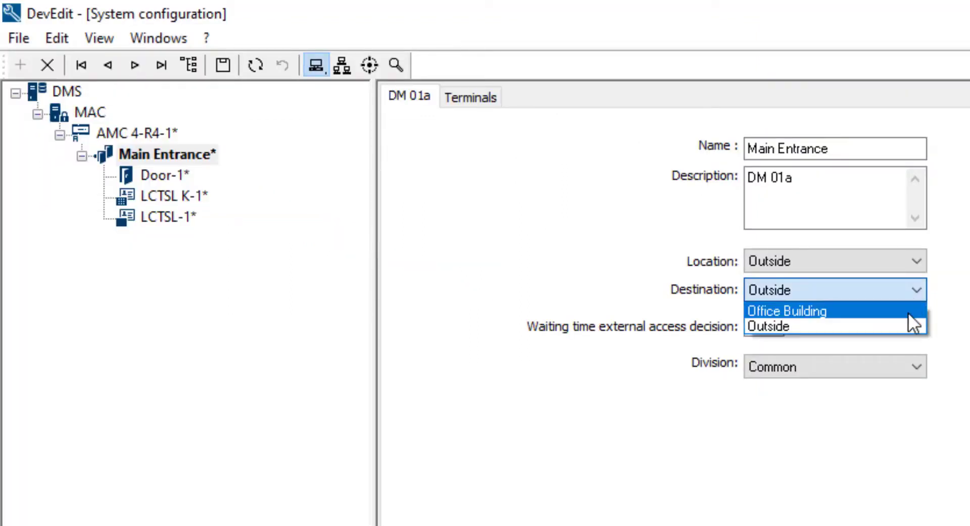
{"action": "left_click", "coordinate": [786, 311]}
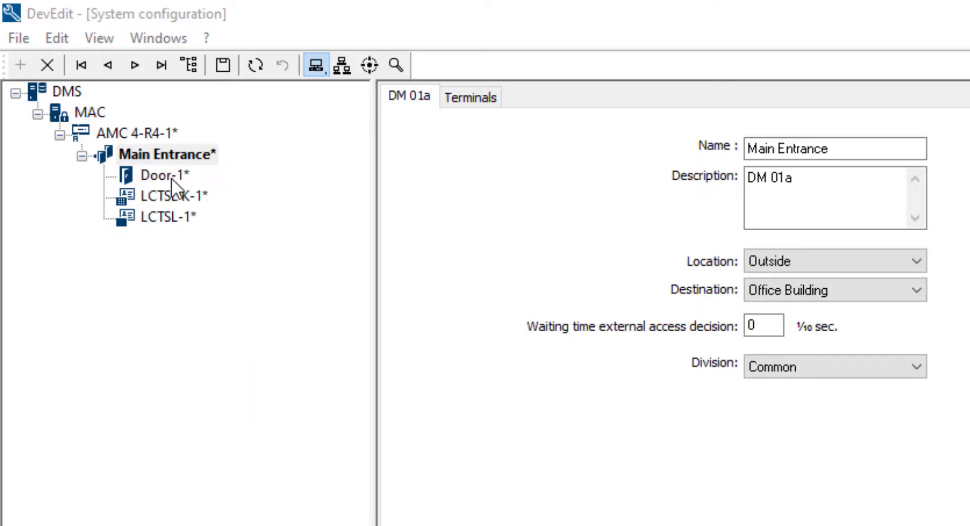
{"action": "left_click", "coordinate": [164, 174]}
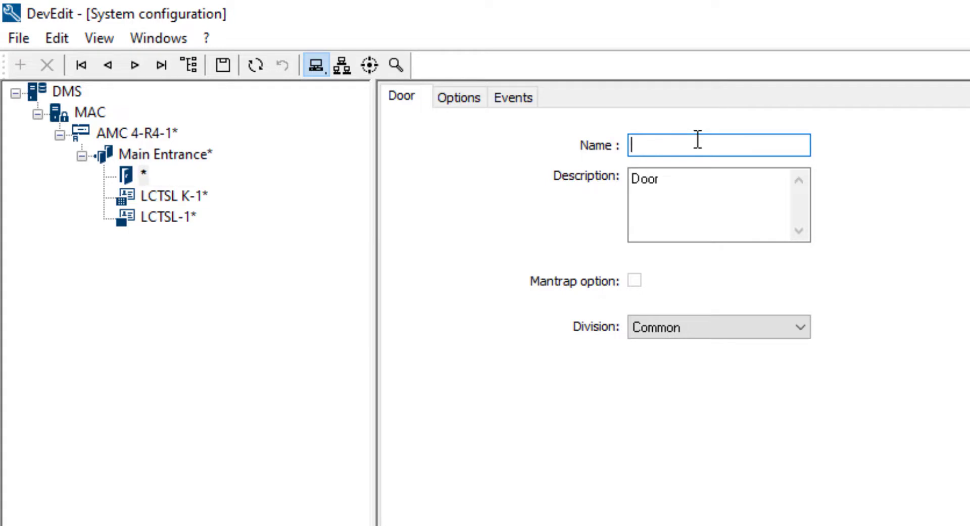
Step: Name the door Main Door and select the LCTSL K-1 reader
{"action": "type", "text": "Main Door"}
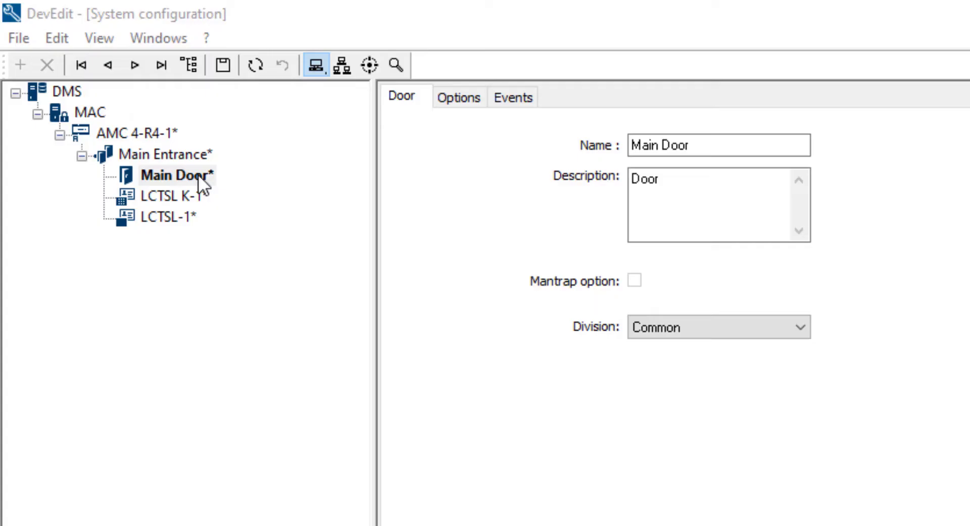
{"action": "left_click", "coordinate": [178, 197]}
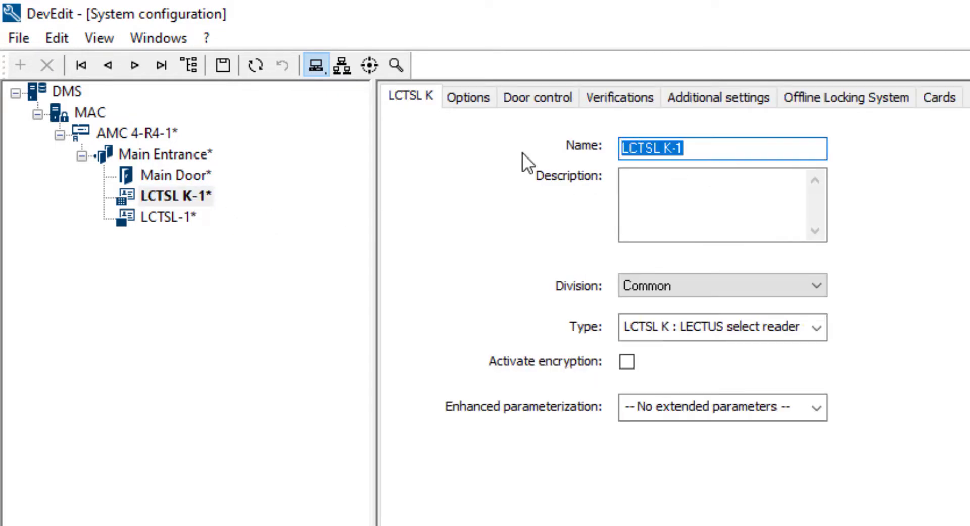
Step: Rename the LCTSL K-1 reader to Outside-In and set PIN code required to '1 = PIN code turned on'
{"action": "type", "text": "Out"}
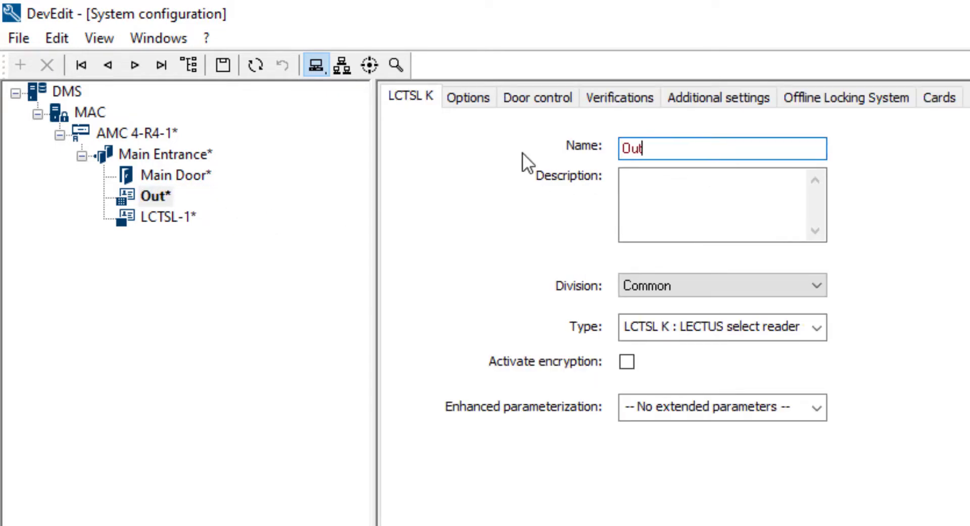
{"action": "type", "text": "side-"}
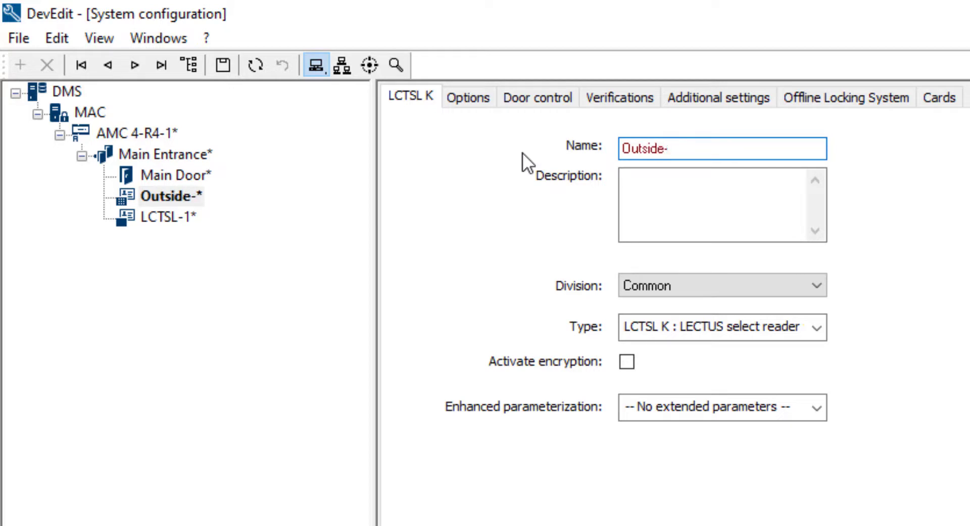
{"action": "type", "text": "In"}
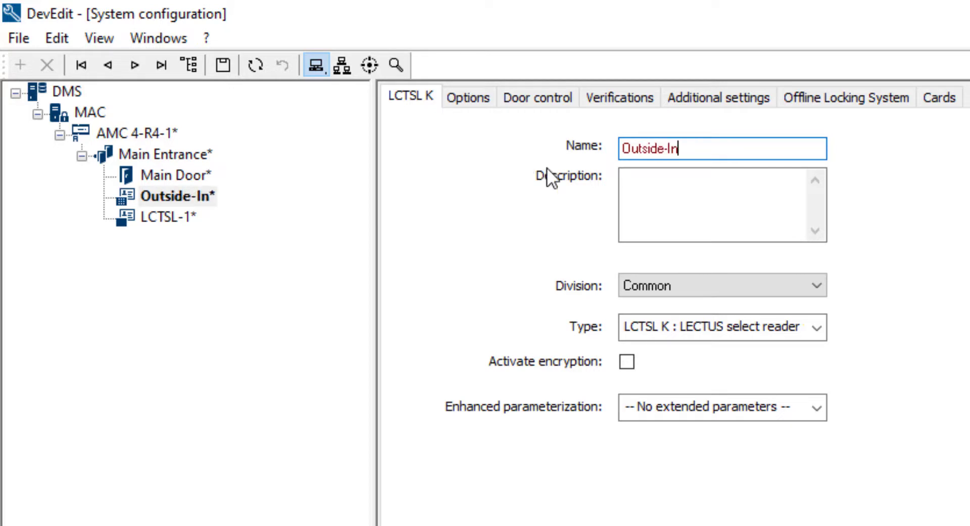
{"action": "left_click", "coordinate": [817, 326]}
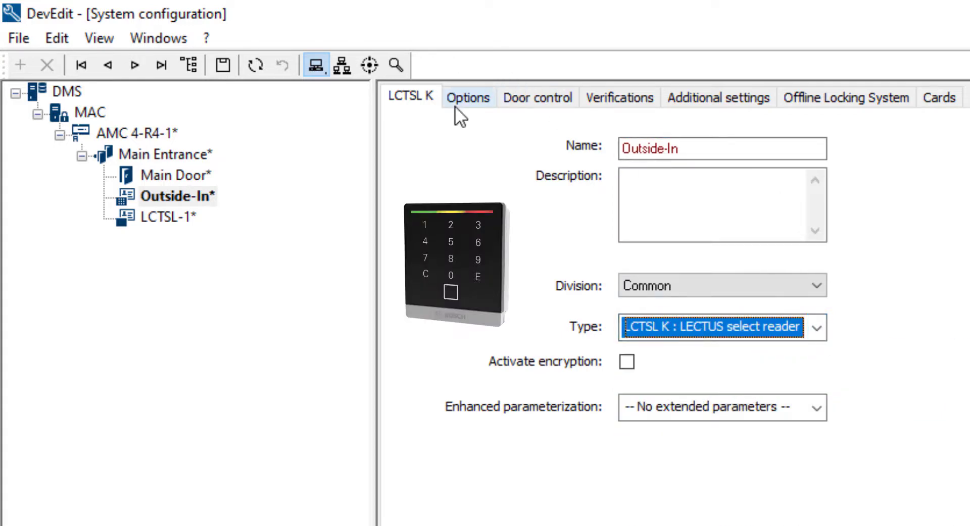
{"action": "left_click", "coordinate": [468, 98]}
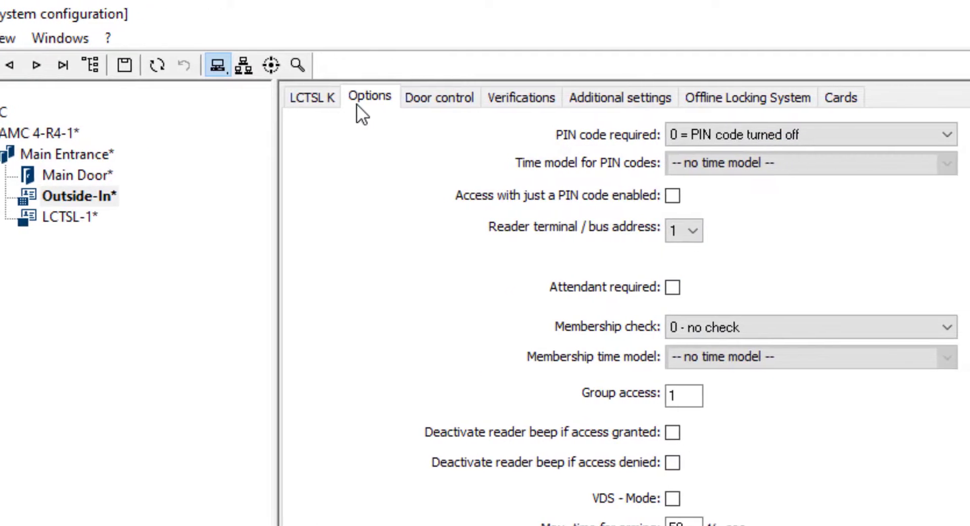
{"action": "left_click", "coordinate": [940, 134]}
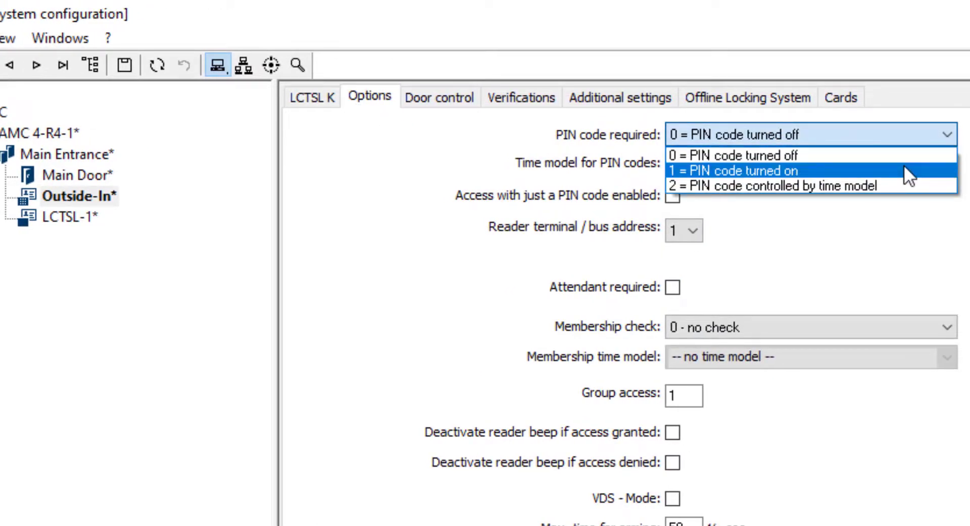
{"action": "left_click", "coordinate": [739, 171]}
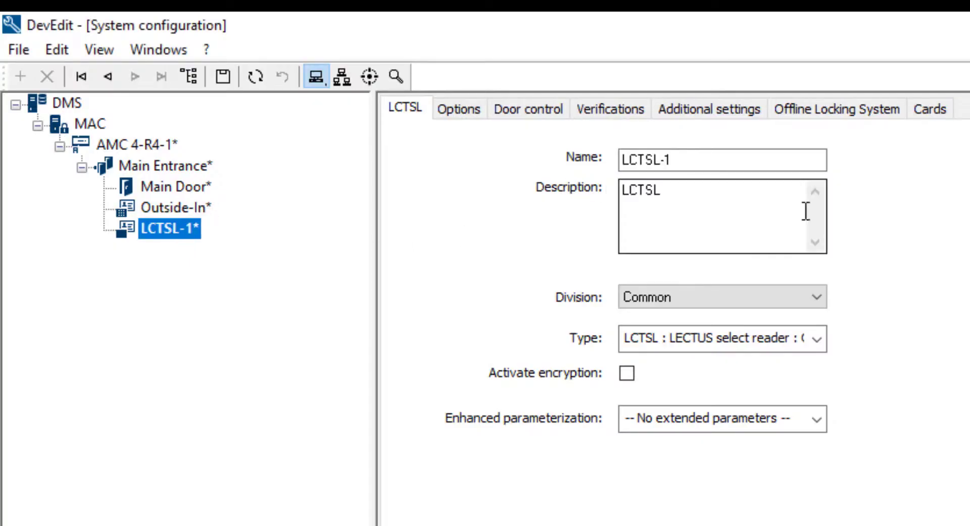
Step: Rename the LCTSL-1 reader to Inside-Out
{"action": "left_click", "coordinate": [720, 159]}
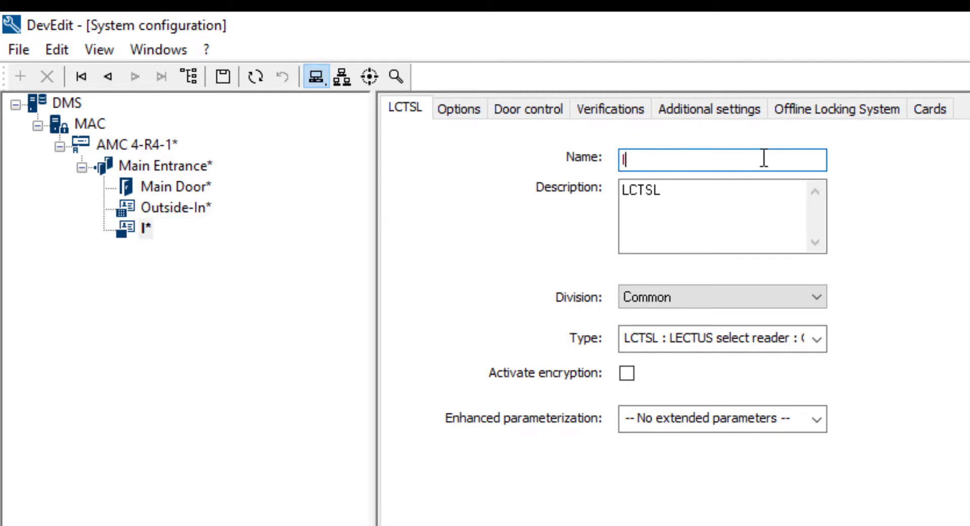
{"action": "type", "text": "Inside-"}
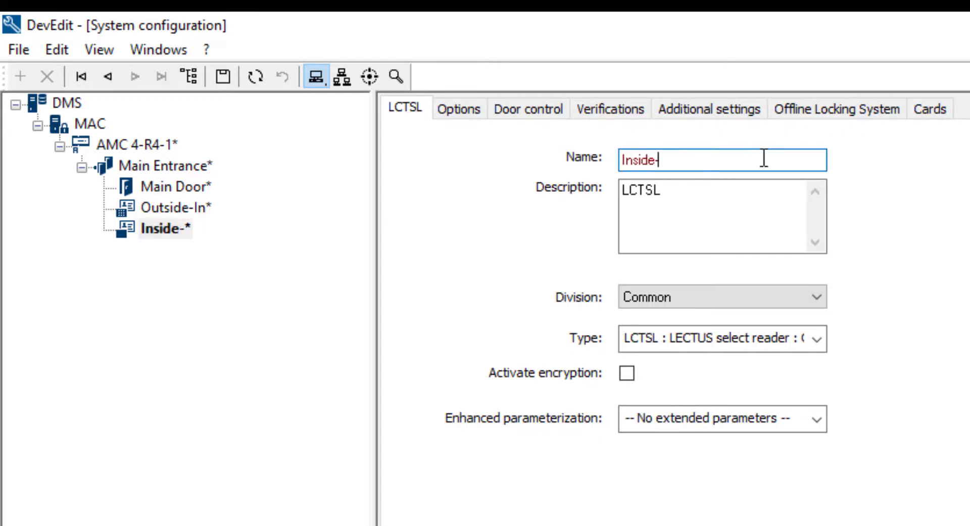
{"action": "type", "text": "Out"}
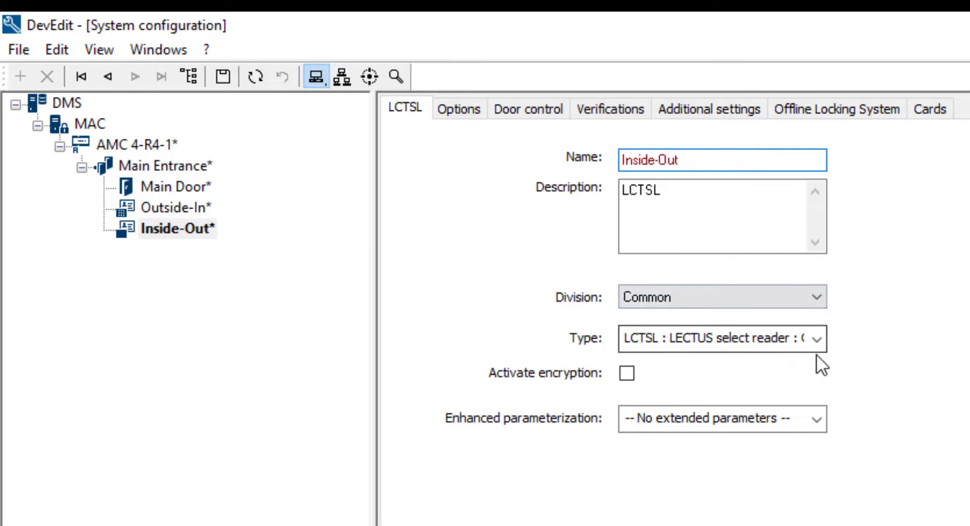
{"action": "left_click", "coordinate": [817, 338]}
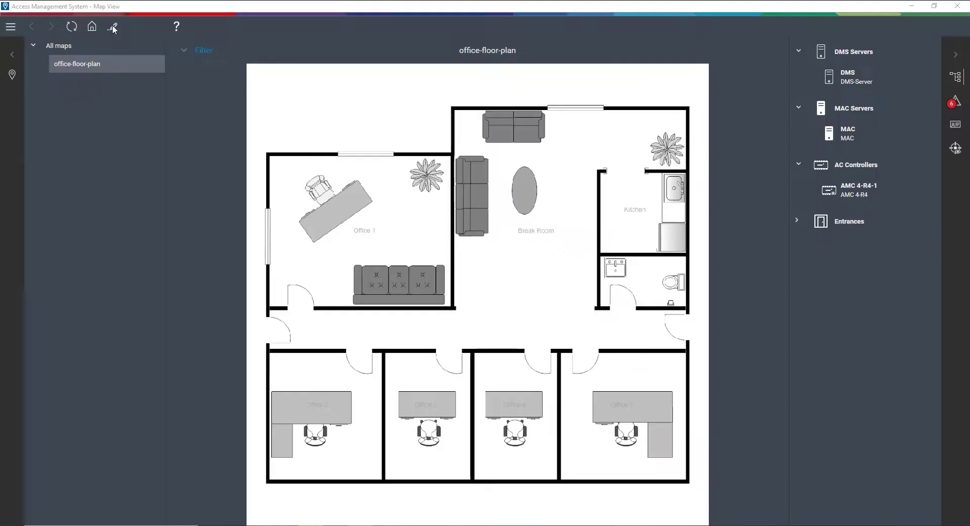
Step: Edit the floor plan and drag Main Door from Main Entrance onto the corridor's left entrance
{"action": "left_click", "coordinate": [112, 26]}
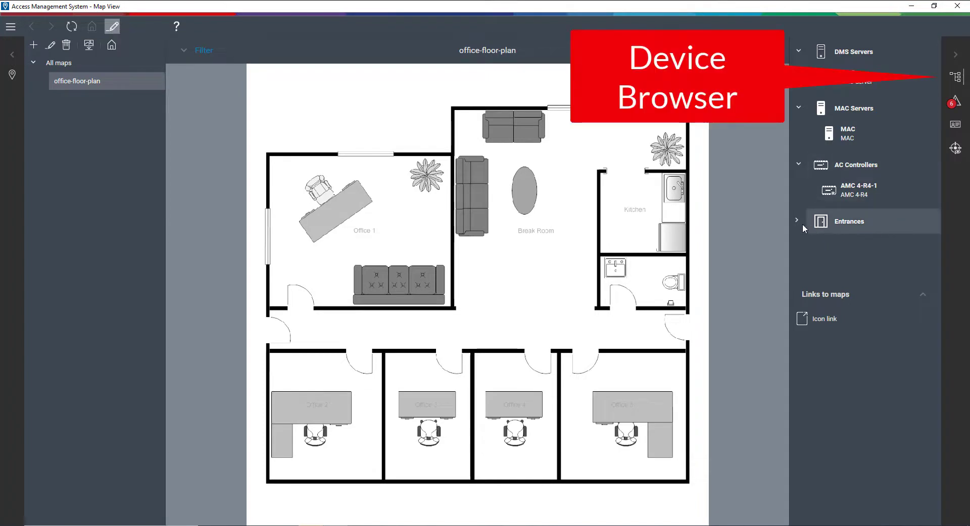
{"action": "left_click", "coordinate": [797, 222]}
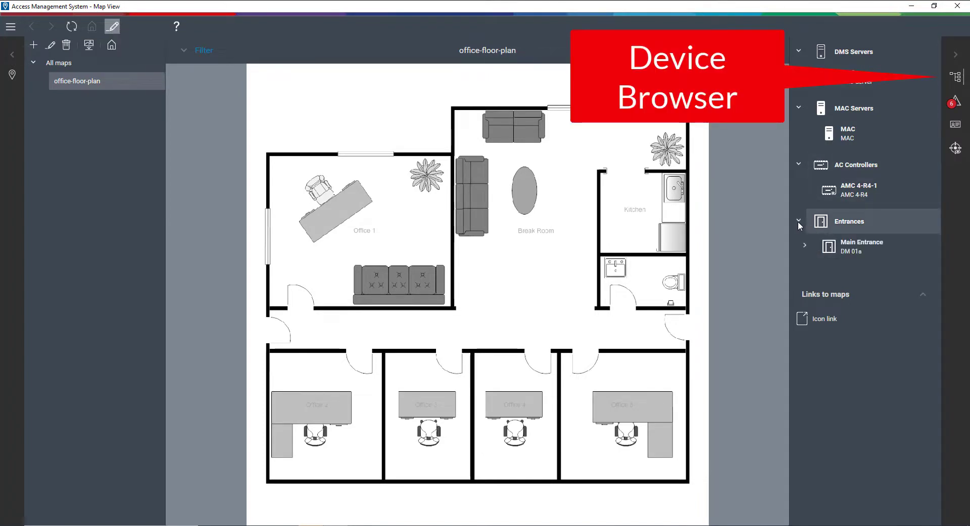
{"action": "left_click", "coordinate": [805, 245]}
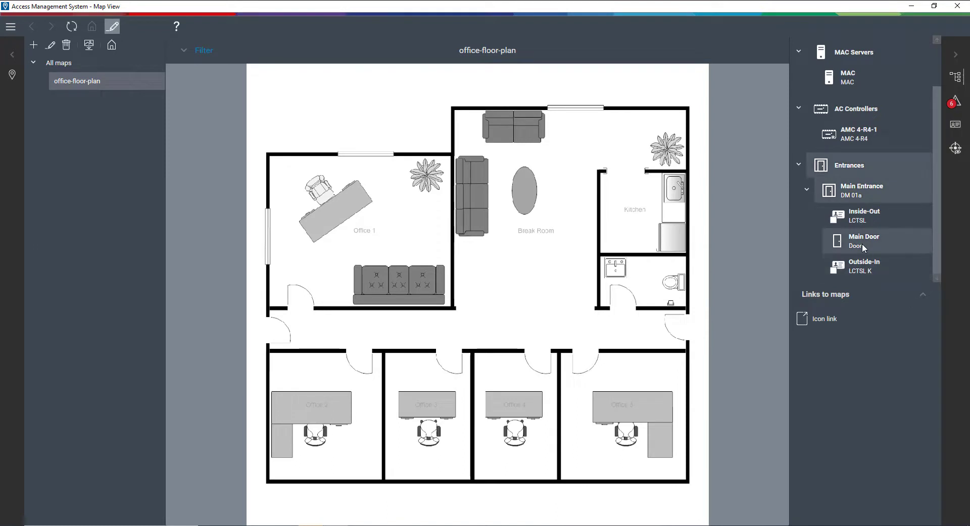
{"action": "left_click", "coordinate": [863, 241]}
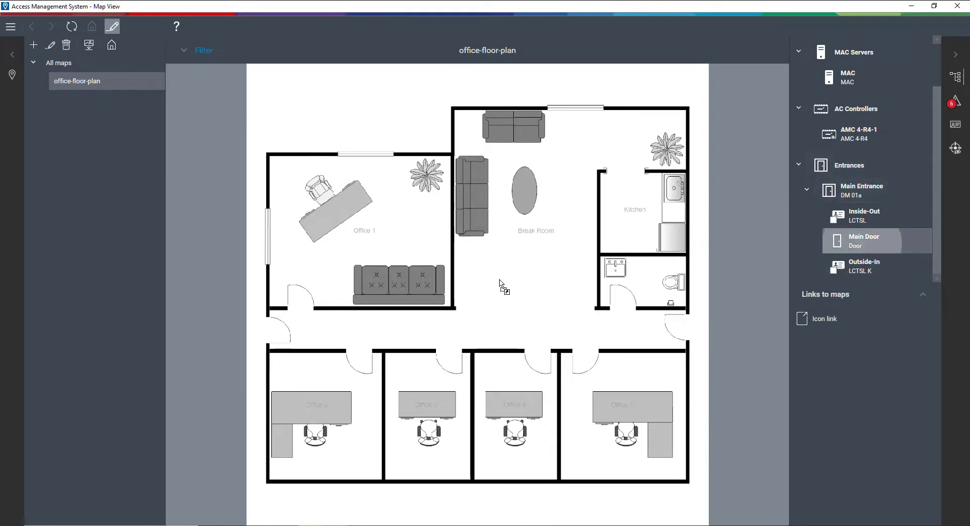
{"action": "mouse_move", "coordinate": [274, 335]}
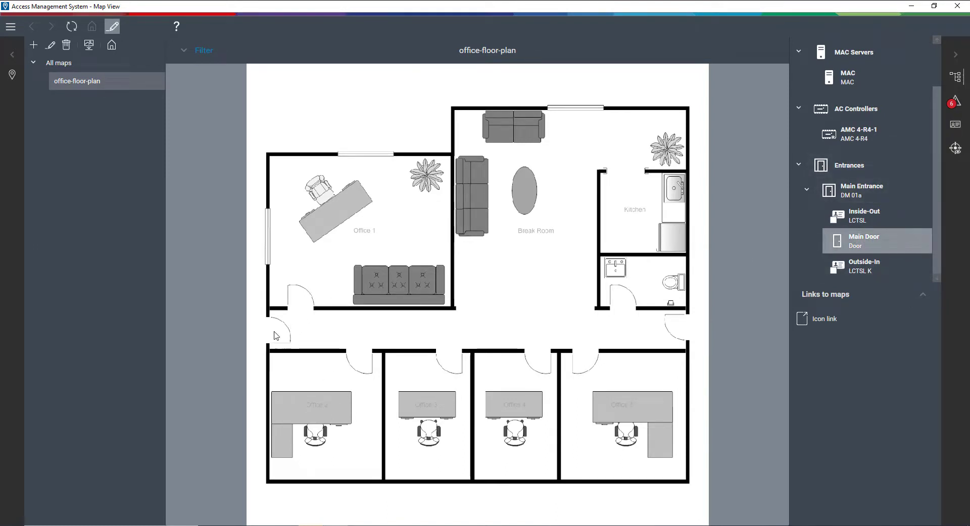
{"action": "left_click", "coordinate": [266, 331]}
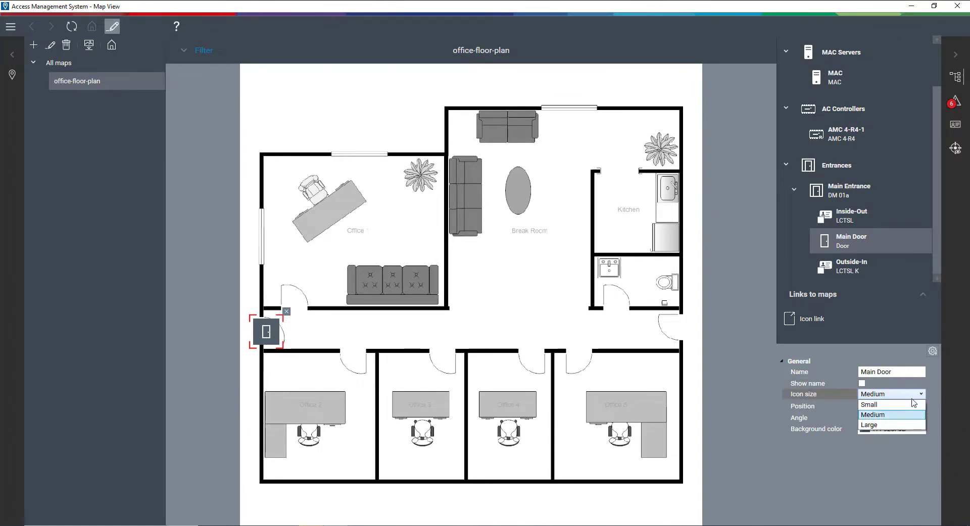
Step: Make the Main Door icon small with a transparent background
{"action": "left_click", "coordinate": [869, 404]}
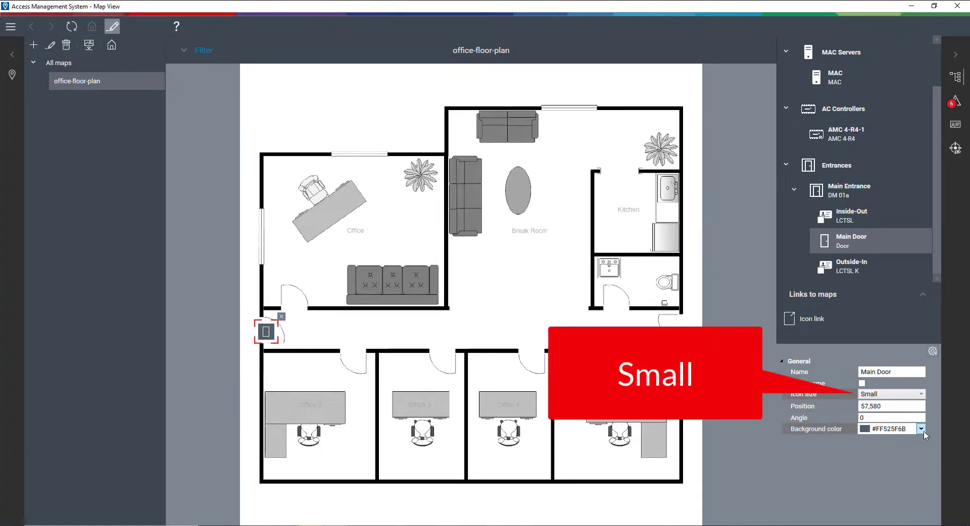
{"action": "left_click", "coordinate": [921, 428]}
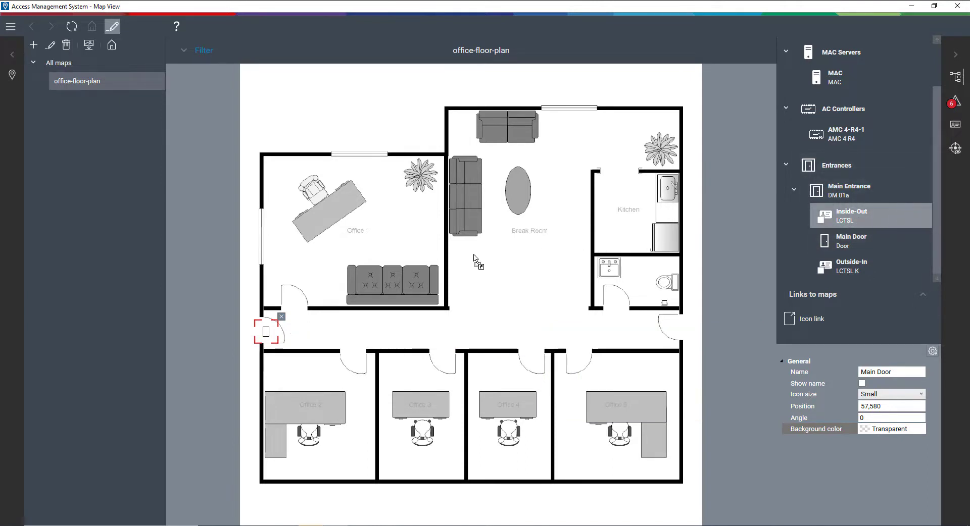
Step: Place the Inside-Out reader next to the door as a small transparent icon
{"action": "left_click", "coordinate": [851, 216]}
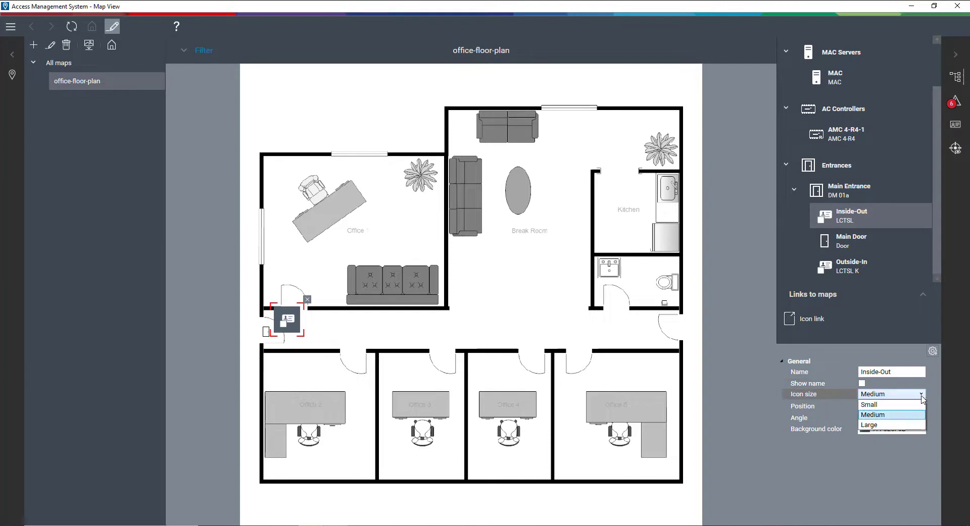
{"action": "left_click", "coordinate": [869, 404]}
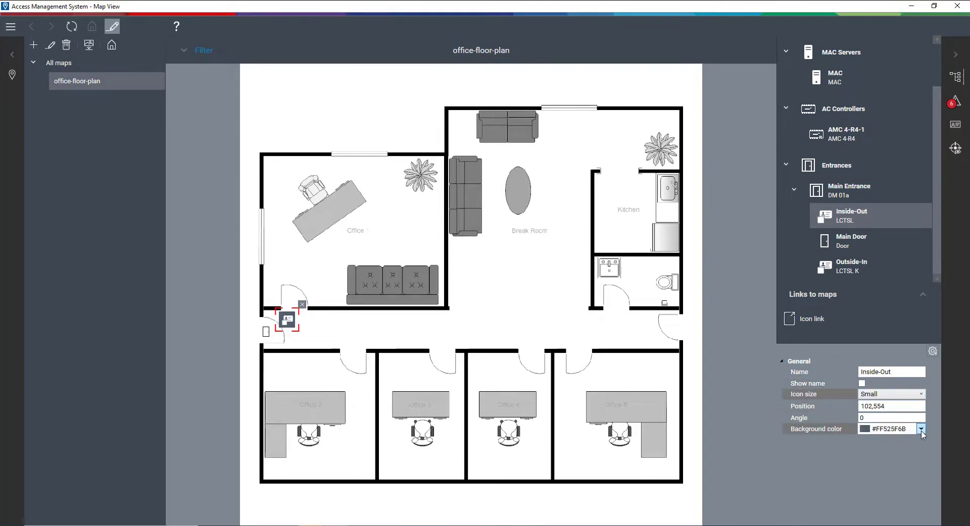
{"action": "left_click", "coordinate": [920, 428]}
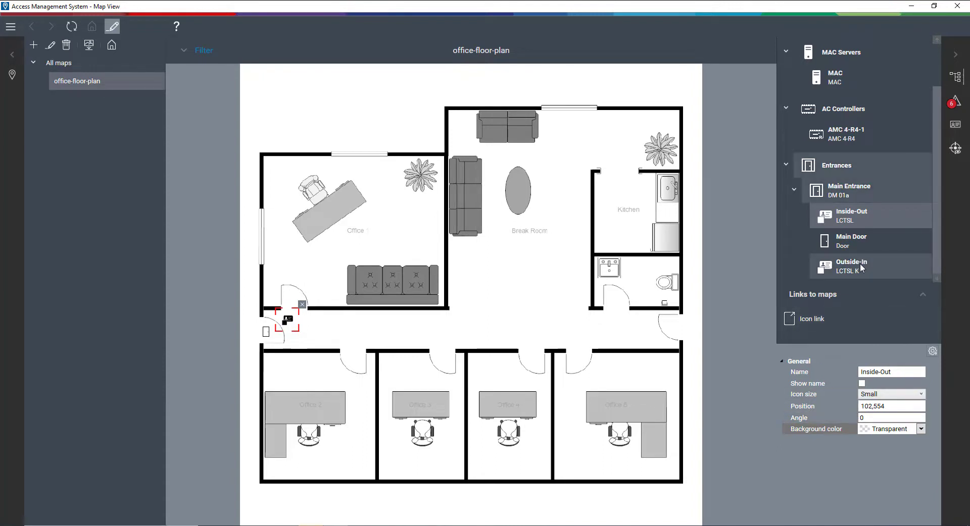
Step: Place the Outside-In reader next to the door as a small transparent icon
{"action": "left_click", "coordinate": [851, 265]}
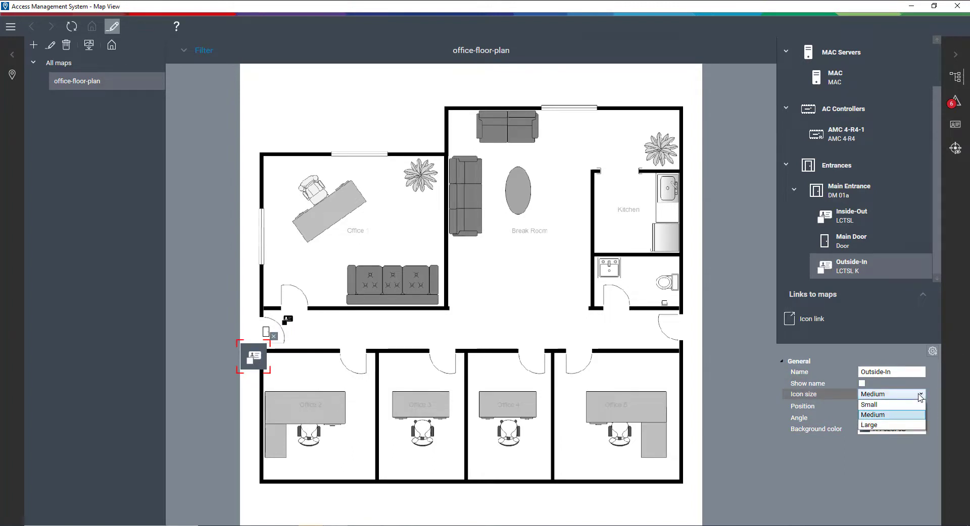
{"action": "left_click", "coordinate": [868, 404]}
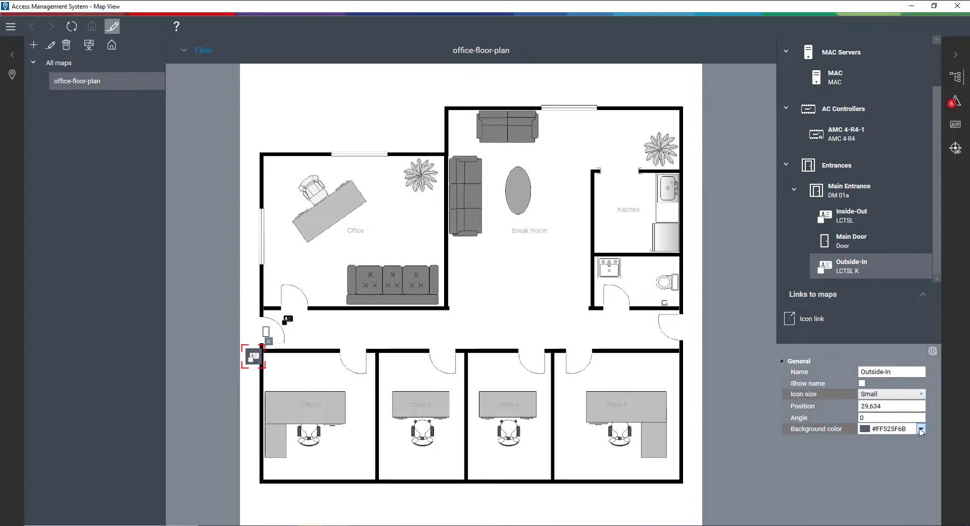
{"action": "left_click", "coordinate": [921, 428]}
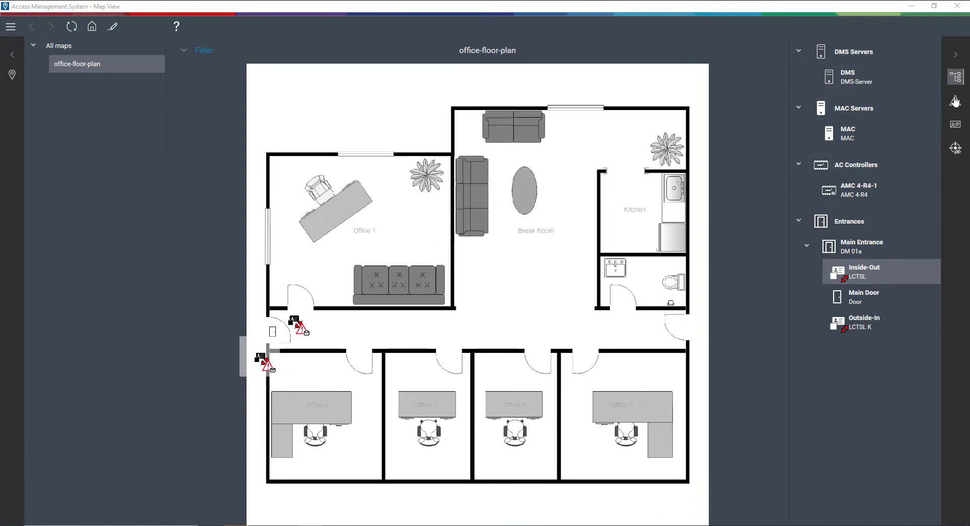
Step: Accept the Outside-In Connection DOWN alarm and mark the Inside-Out alarm Done
{"action": "left_click", "coordinate": [954, 100]}
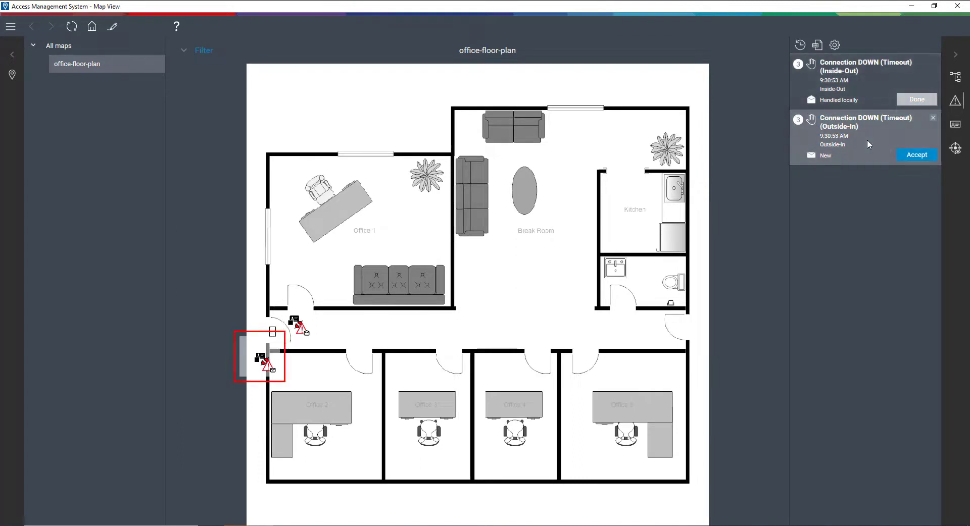
{"action": "left_click", "coordinate": [916, 154]}
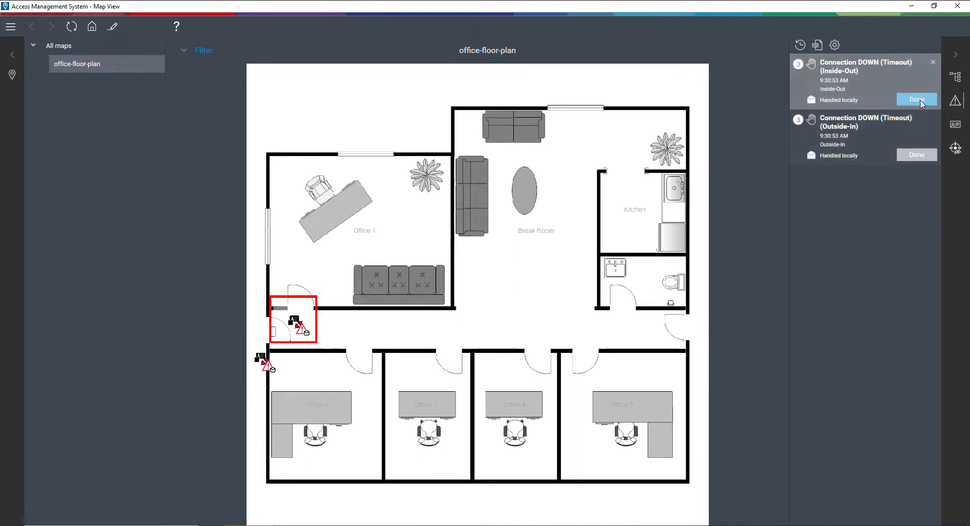
{"action": "left_click", "coordinate": [916, 99]}
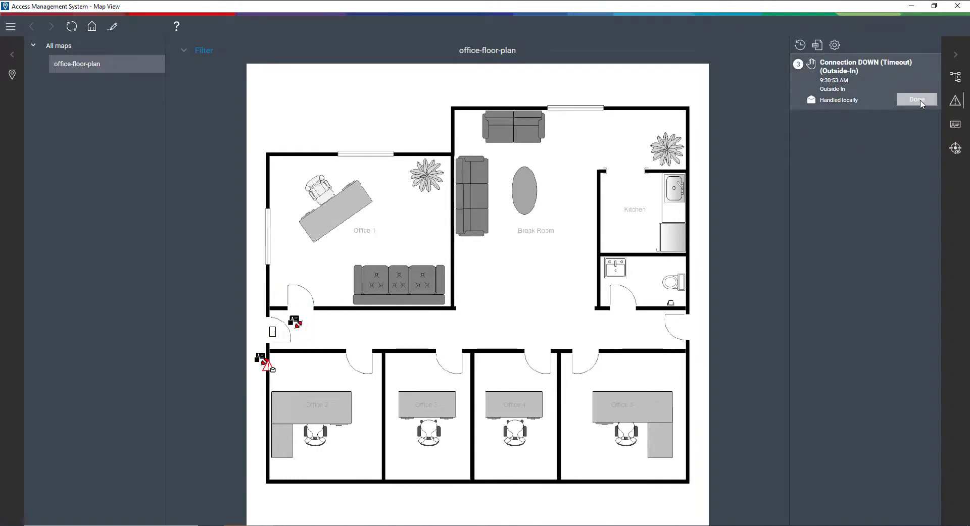